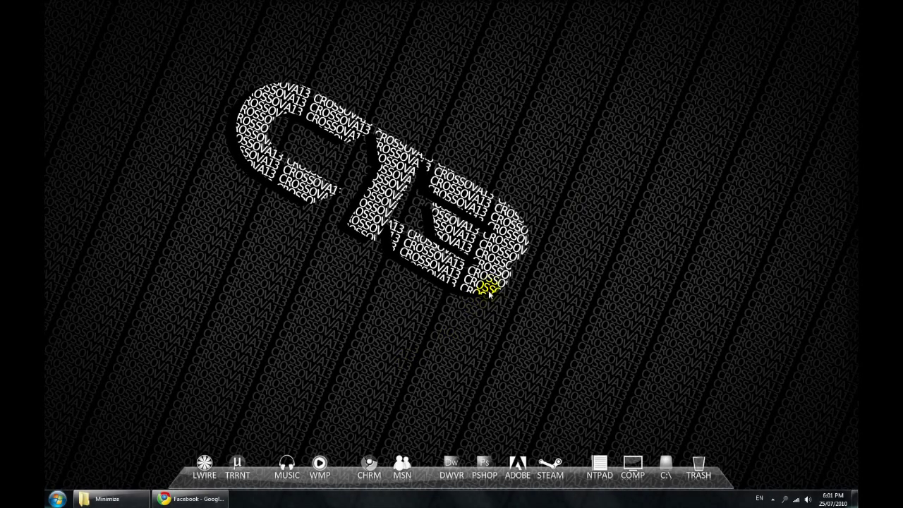
mouse_move(587, 252)
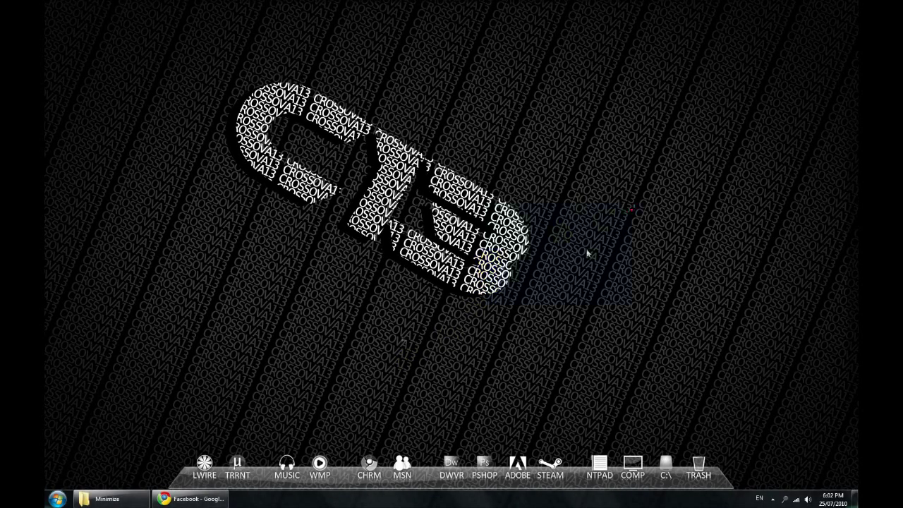
mouse_move(387, 336)
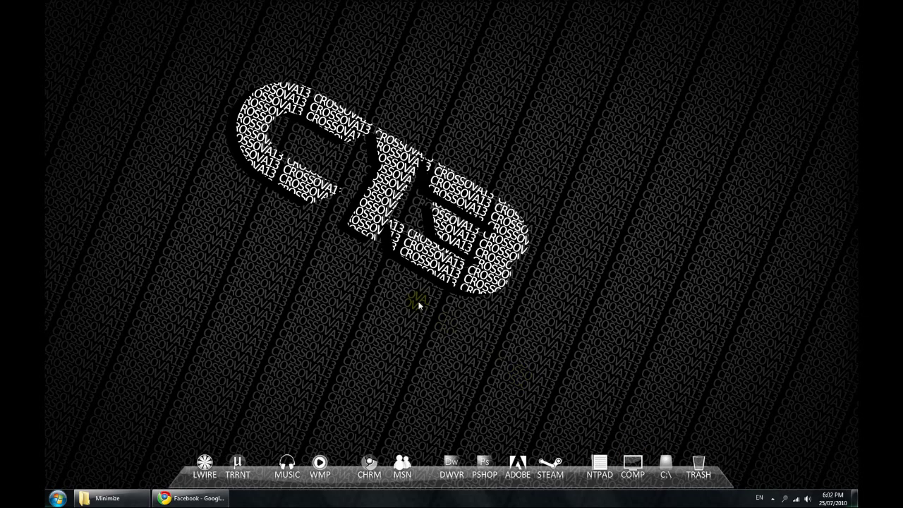
mouse_move(731, 463)
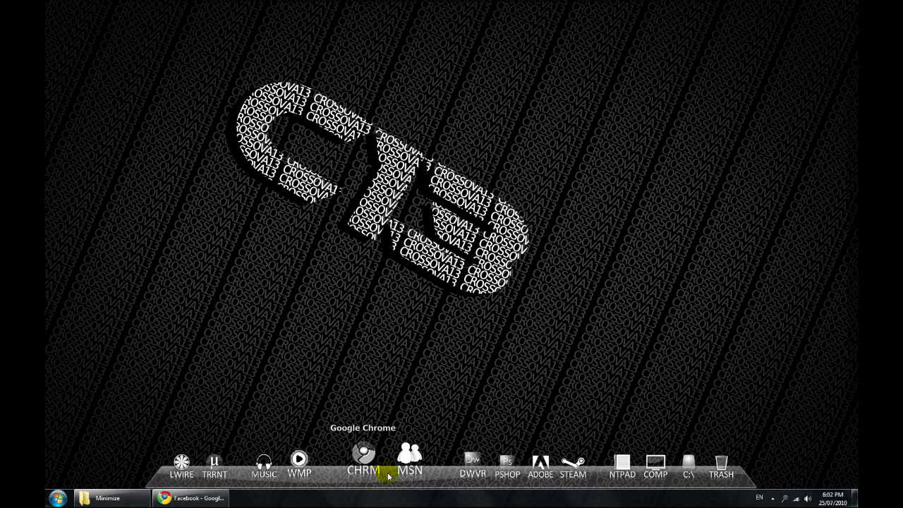
mouse_move(454, 355)
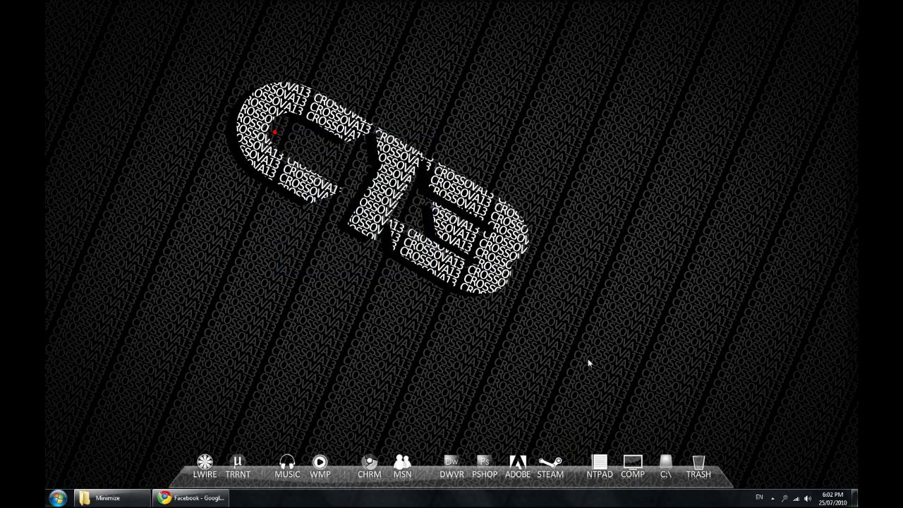
mouse_move(253, 423)
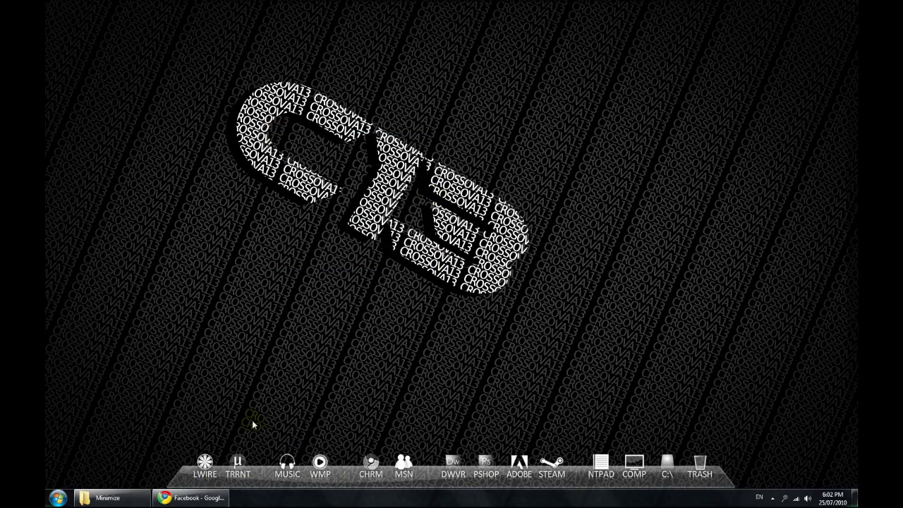
- Create a new text document from the desktop's right-click New menu
right_click(398, 224)
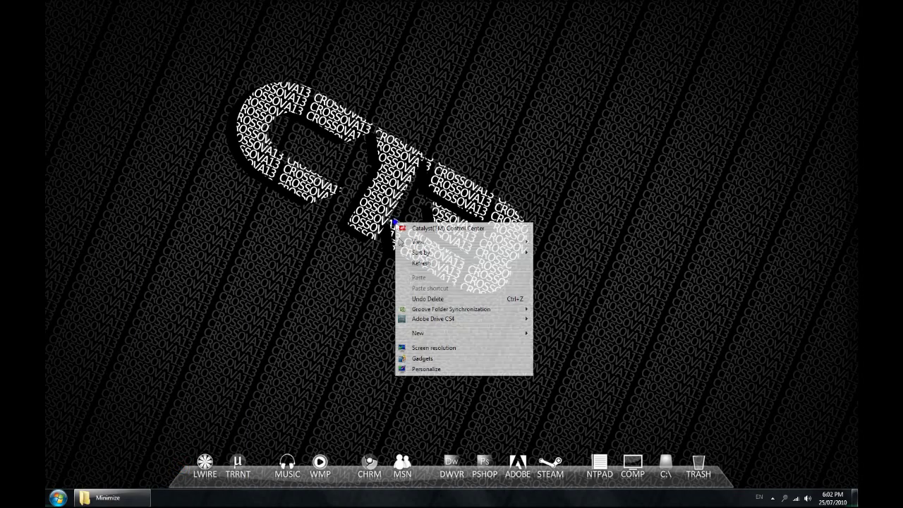
click(418, 333)
text(Set she)
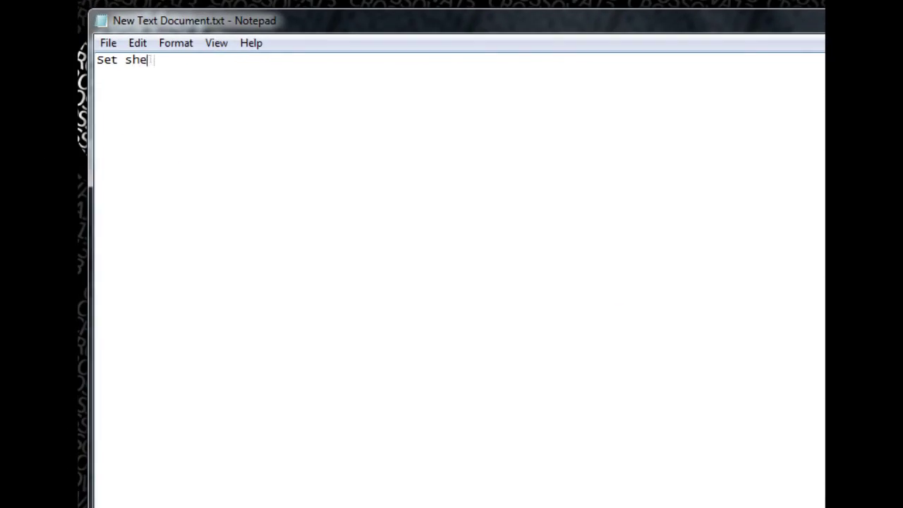
- Write line one: Set shell = wscript.Createobject("Shell.Application")
text(ll)
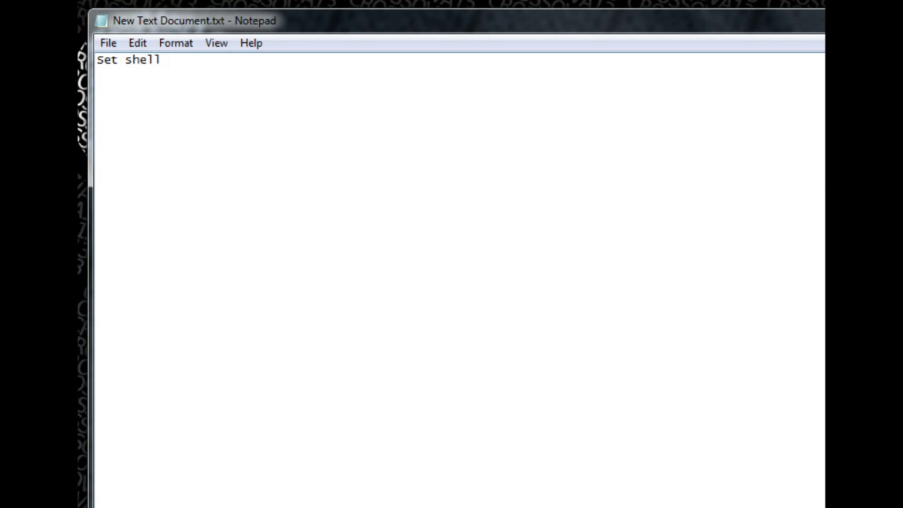
text(=)
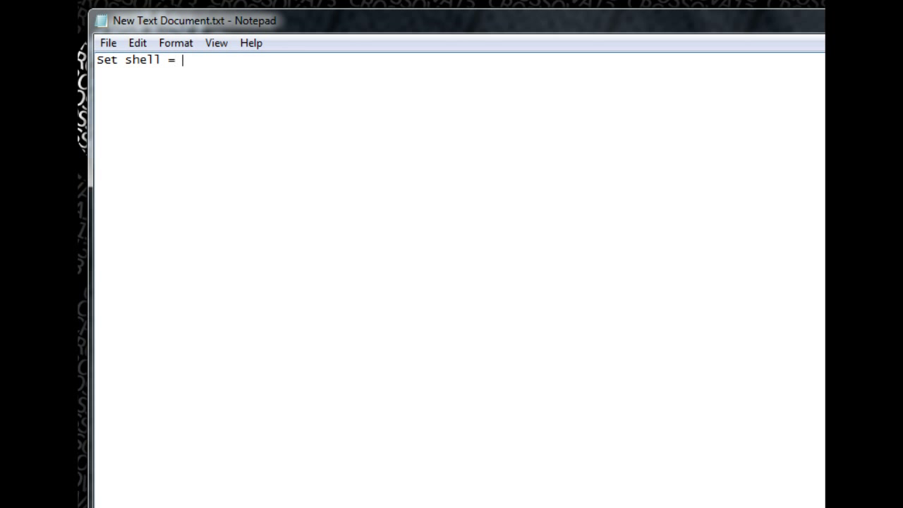
text(wscript)
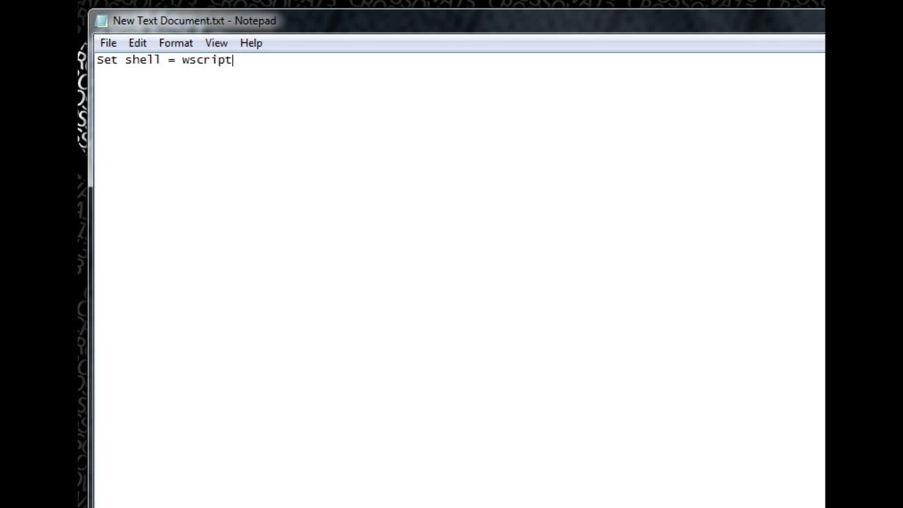
text(.)
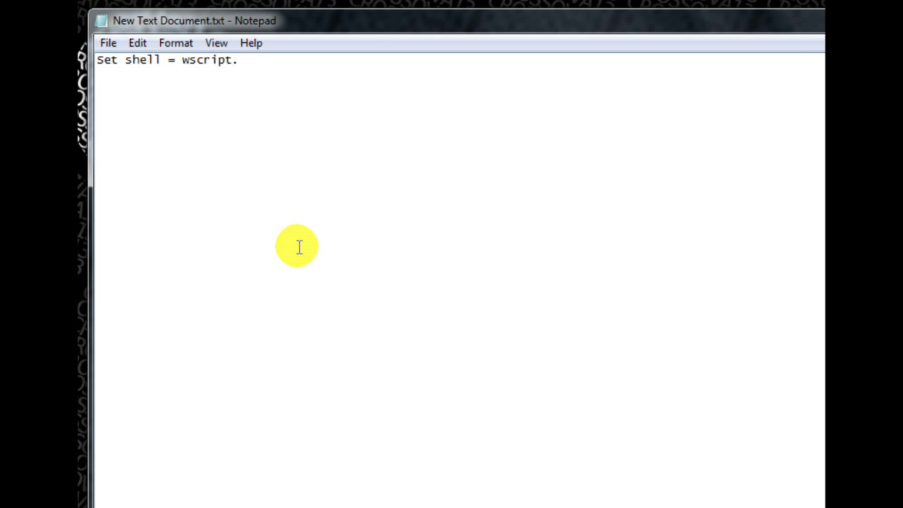
text(Createobject)
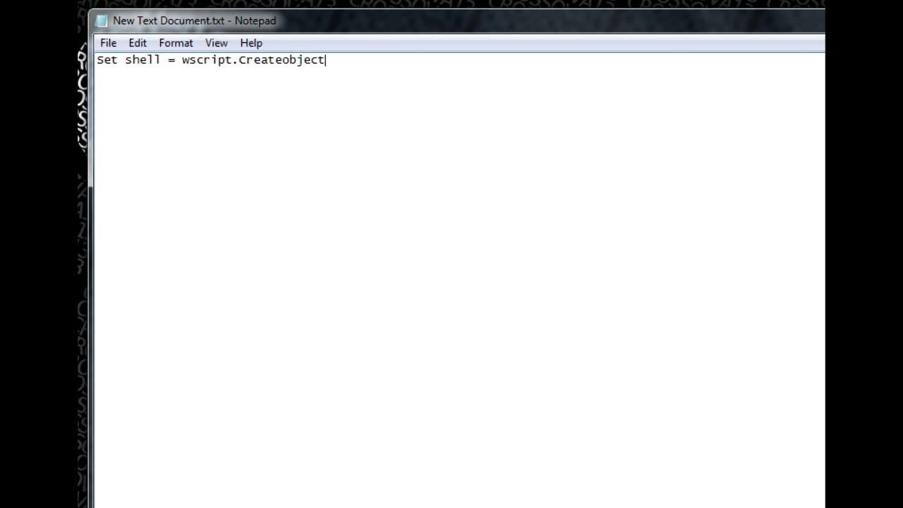
text(()
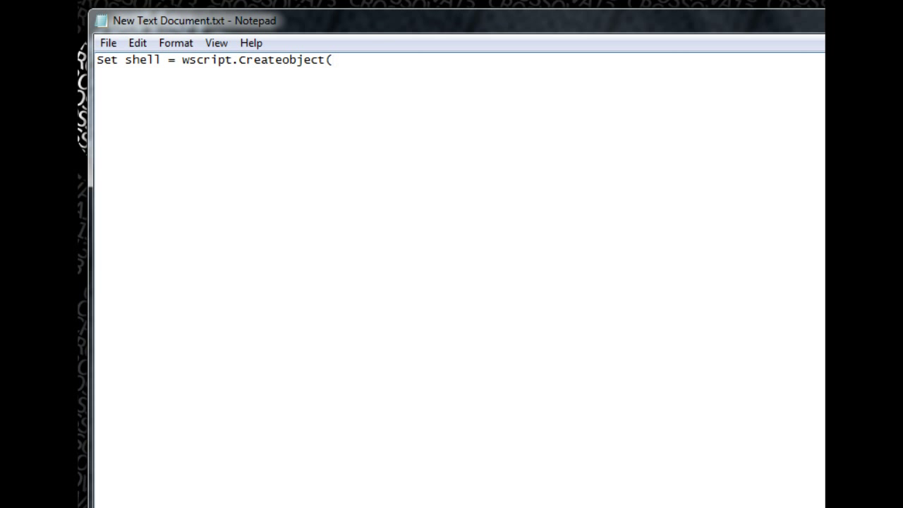
text(")
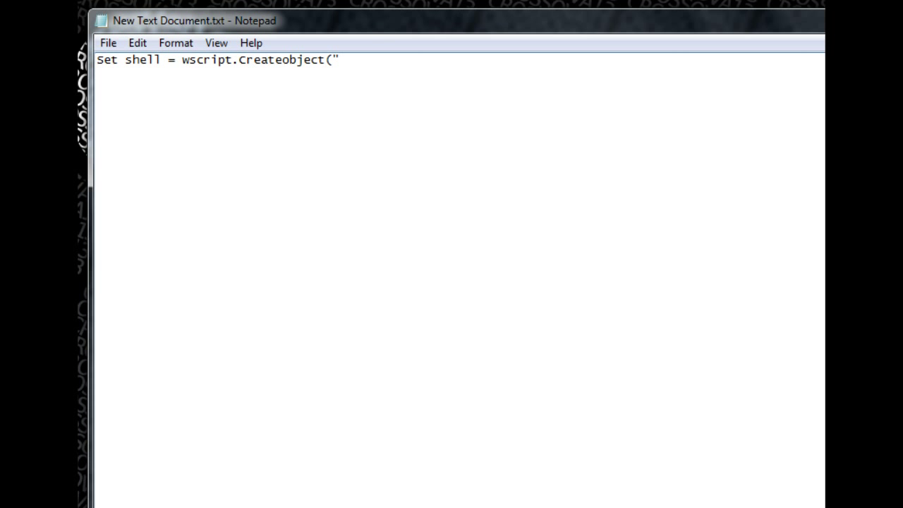
text(Shell.)
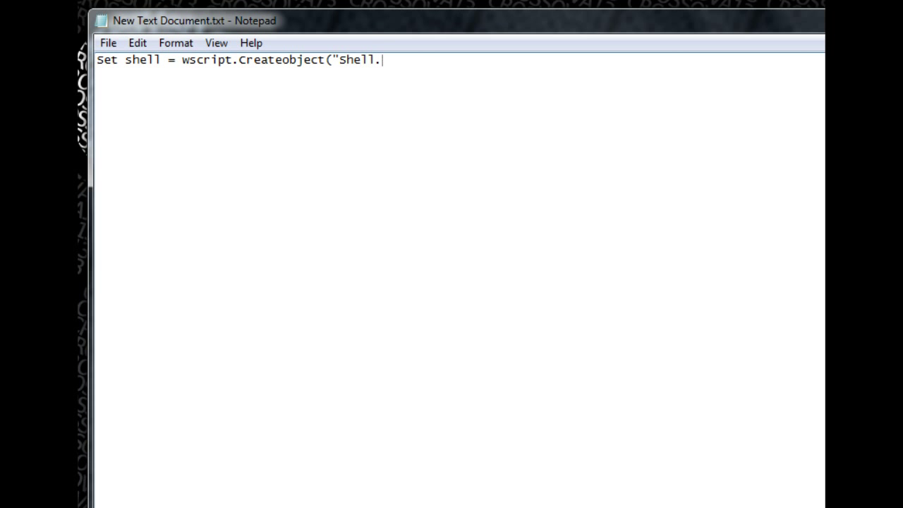
text(Application)
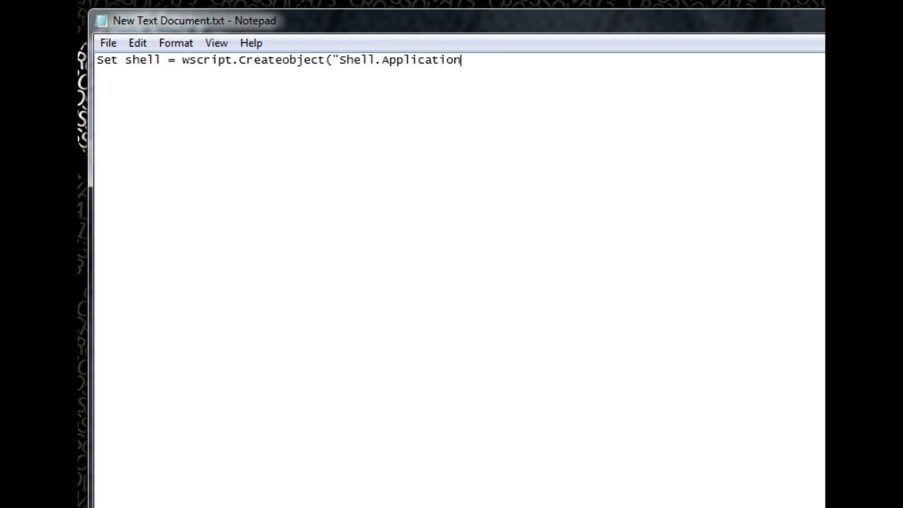
text("))
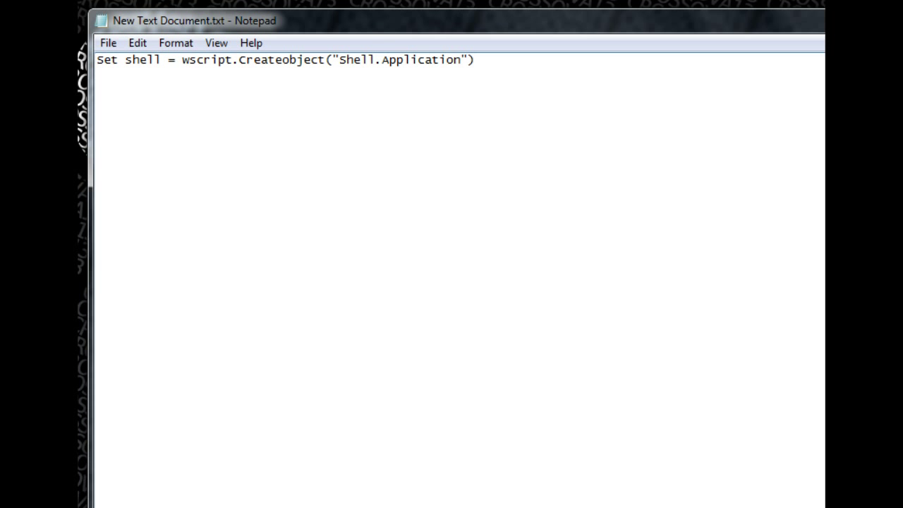
- Write line two: Shell.MinimizeAll
text(Shell.)
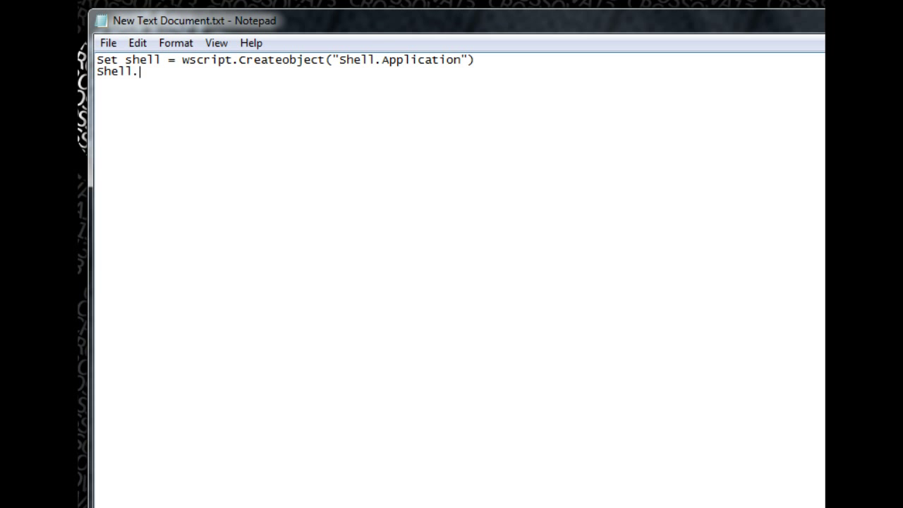
text(Minimize)
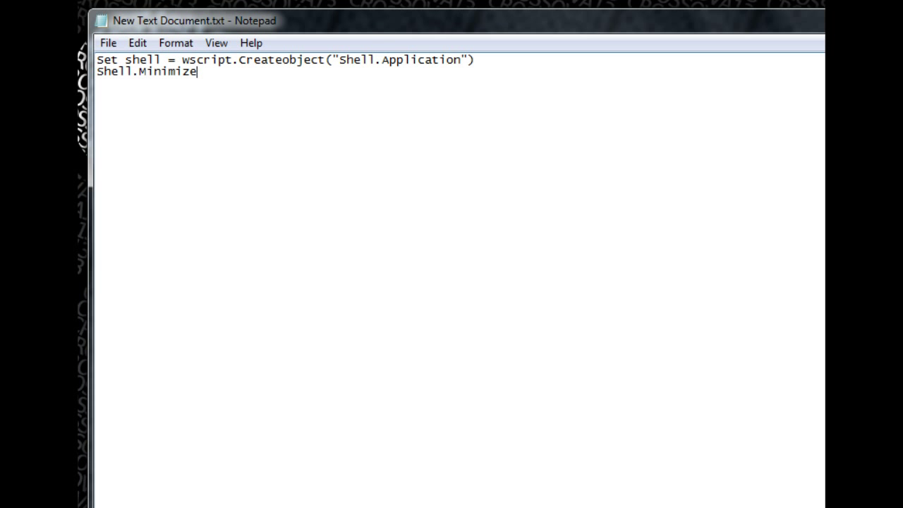
text(All)
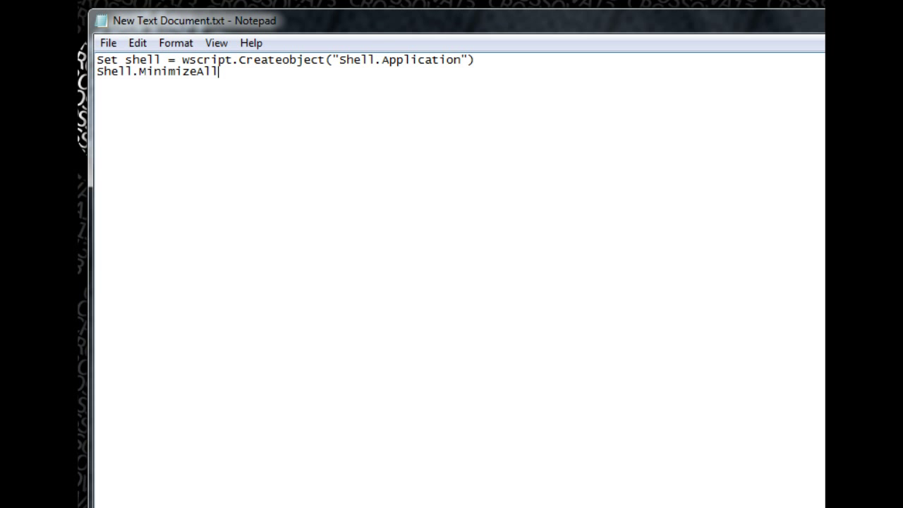
drag(225, 59, 219, 70)
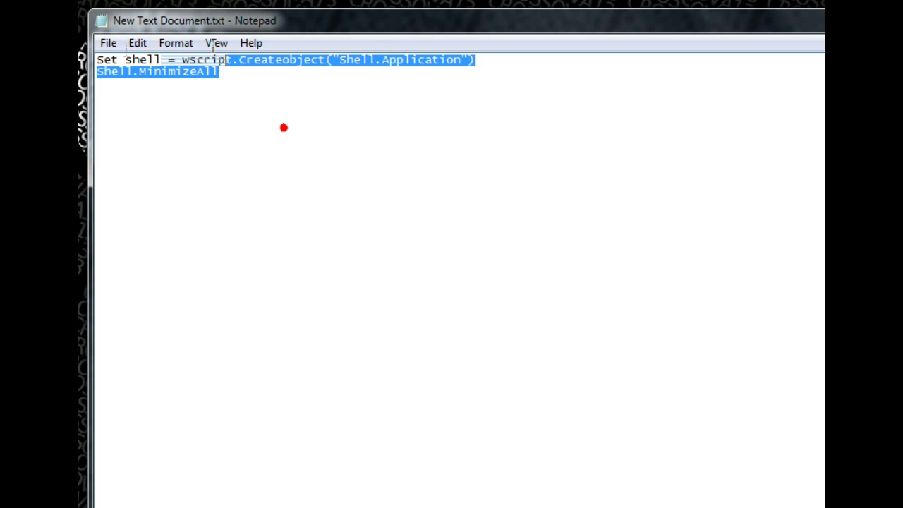
click(336, 169)
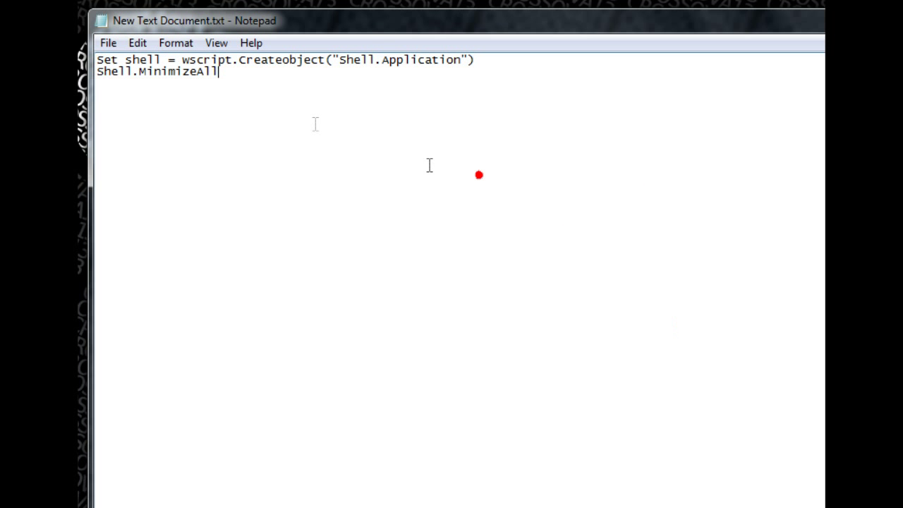
mouse_move(263, 79)
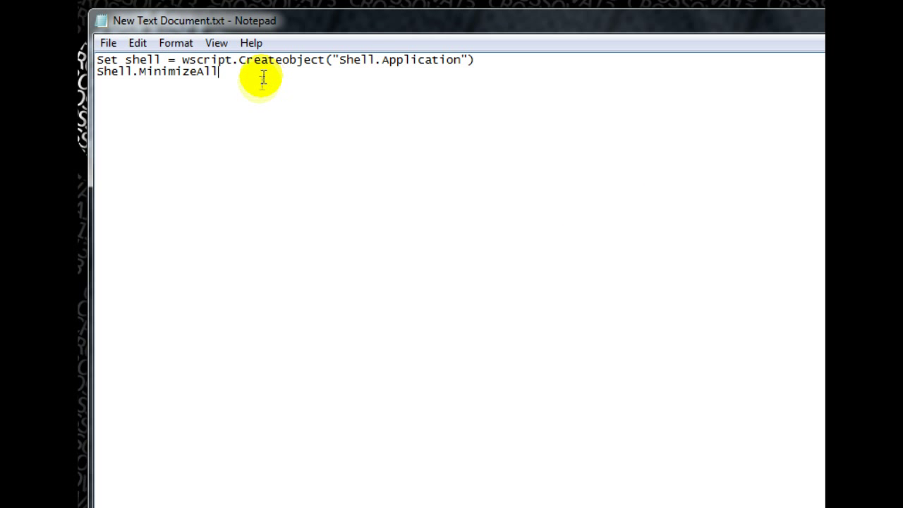
mouse_move(107, 43)
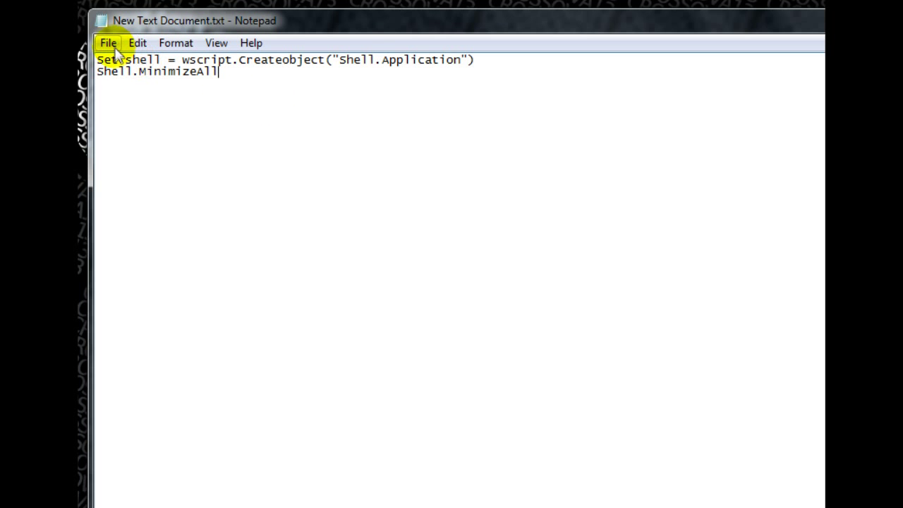
- Save the script as minimize.vbs in Documents > Minimize
click(122, 119)
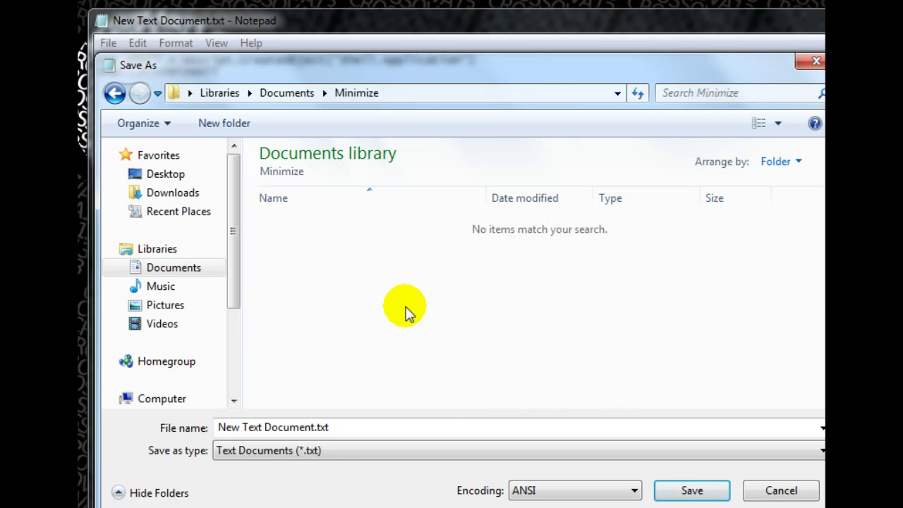
mouse_move(326, 446)
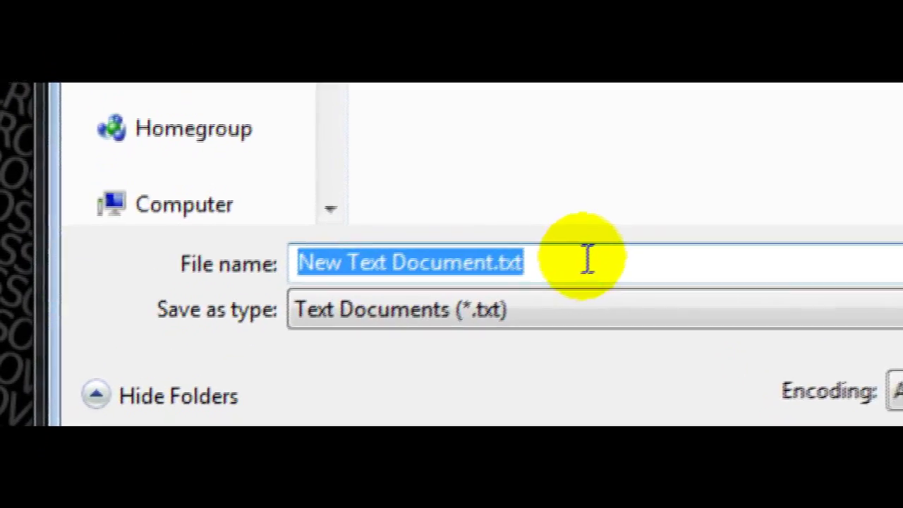
text(min)
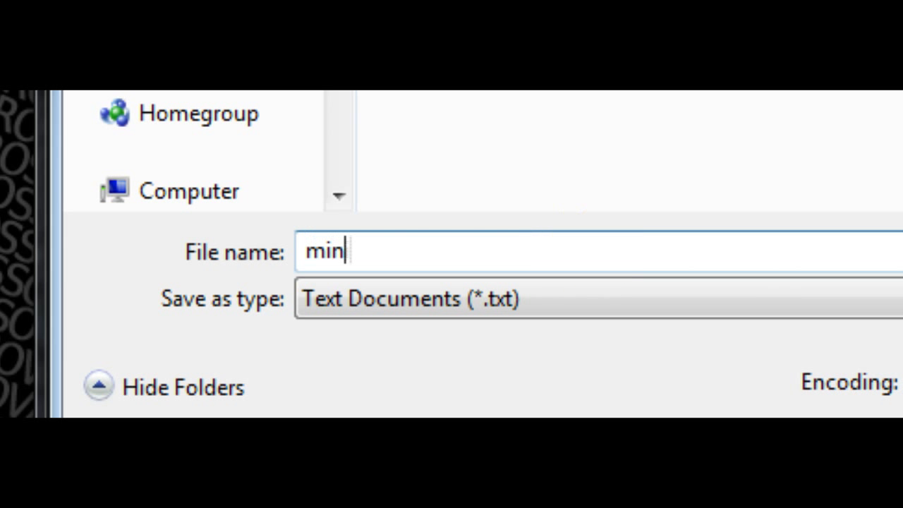
text(imize)
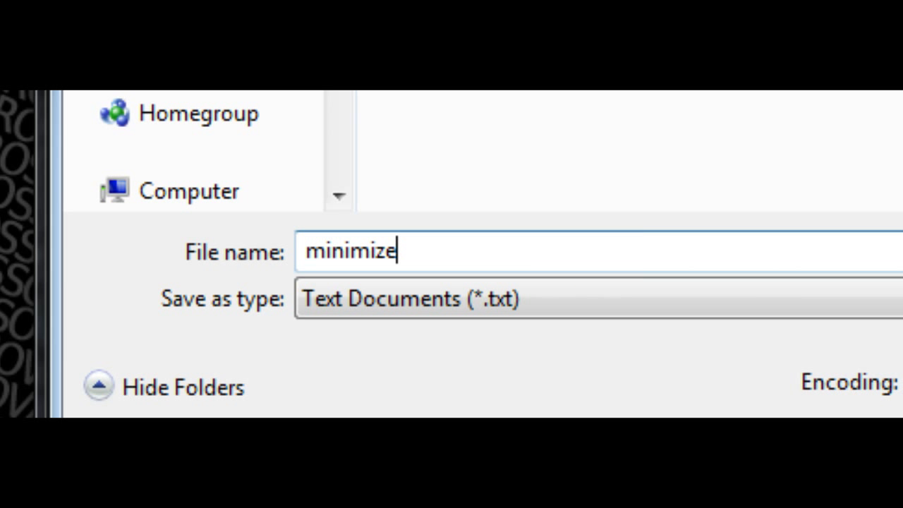
text(.v)
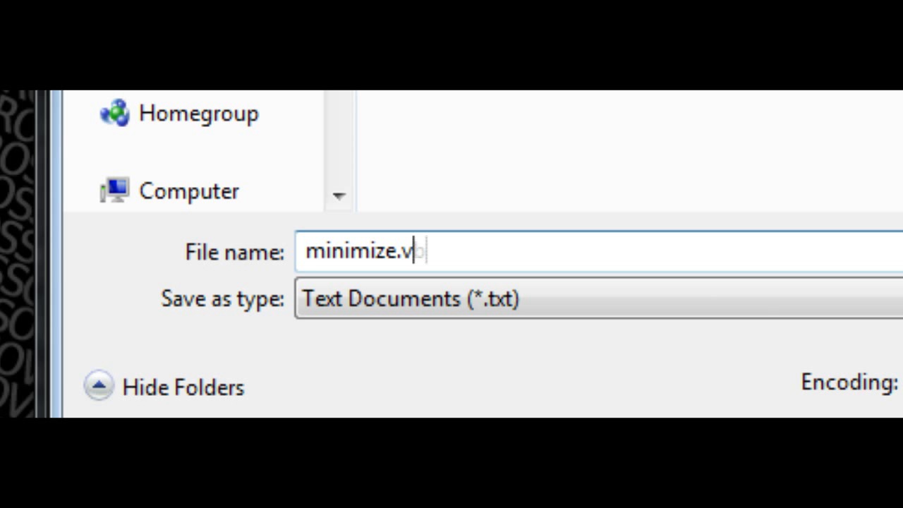
text(bs)
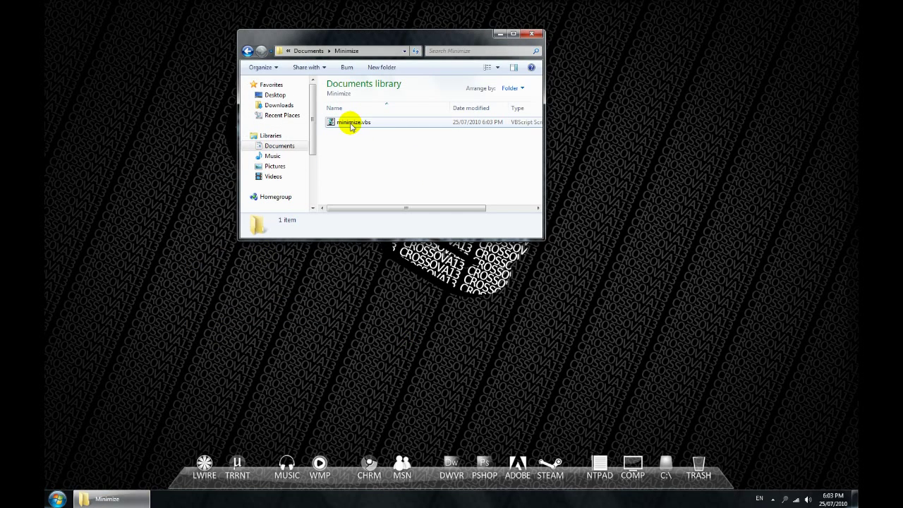
mouse_move(350, 122)
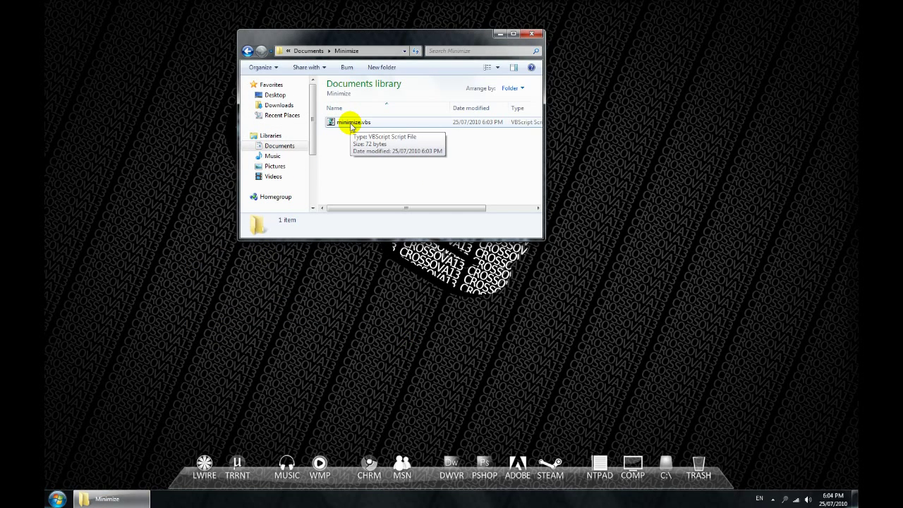
- Send minimize.vbs to the desktop as a shortcut
right_click(350, 121)
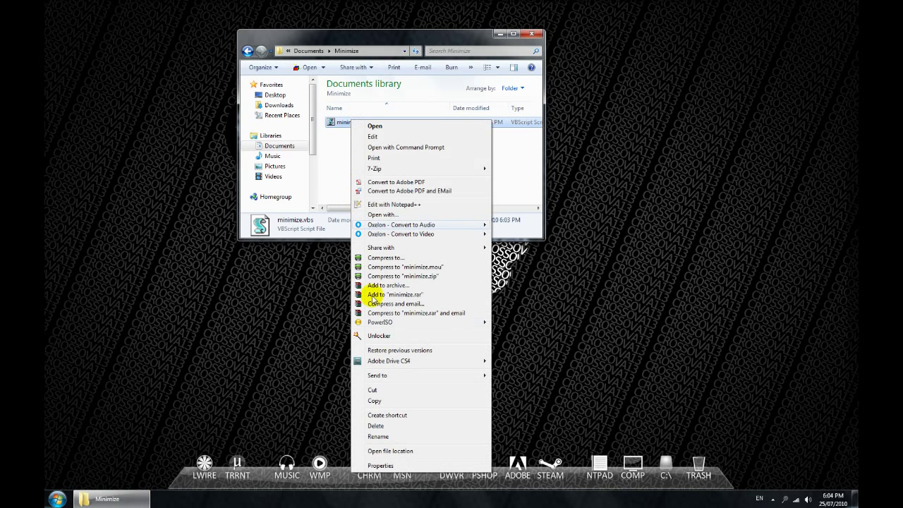
click(387, 415)
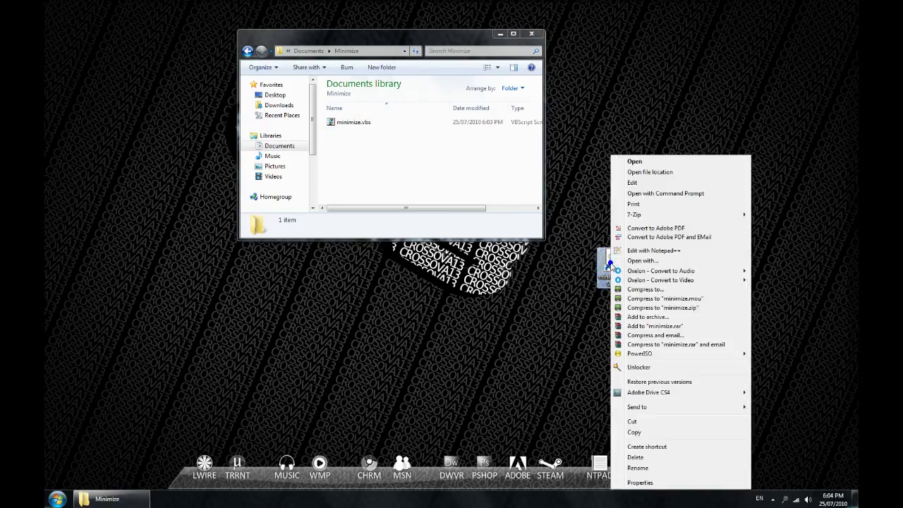
- Rename the shortcut to Desktop in its Properties, visit Change Icon, and apply
click(640, 482)
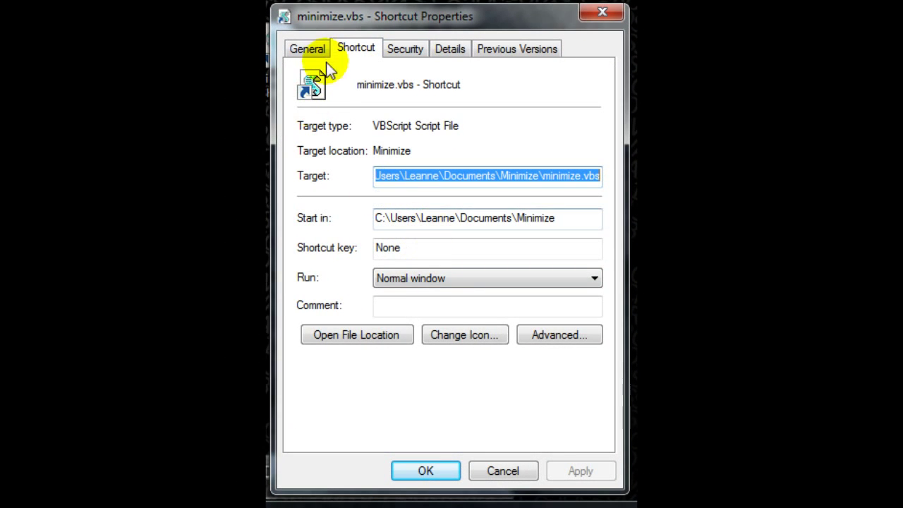
click(307, 48)
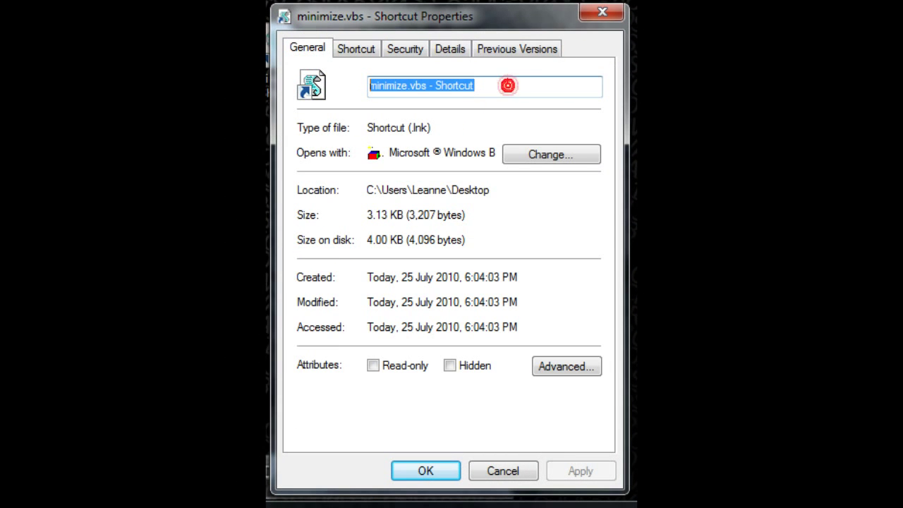
text(Desktop)
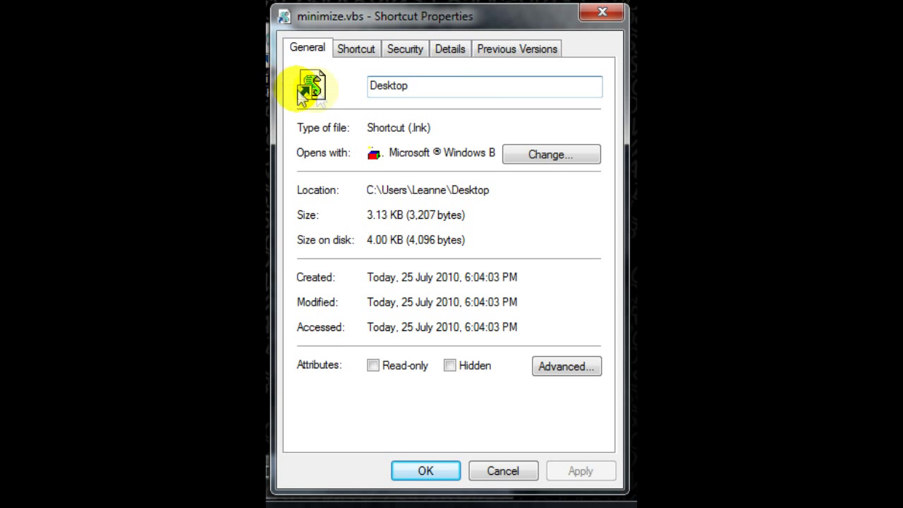
click(355, 48)
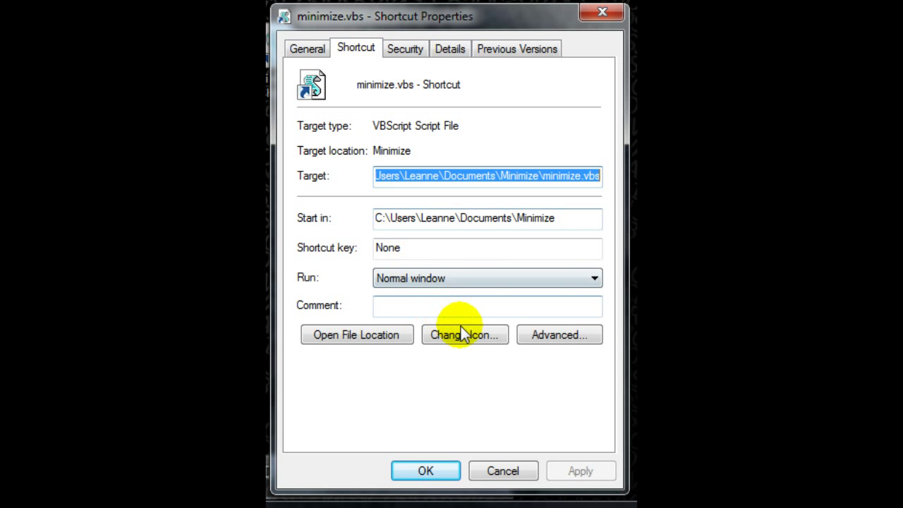
click(464, 334)
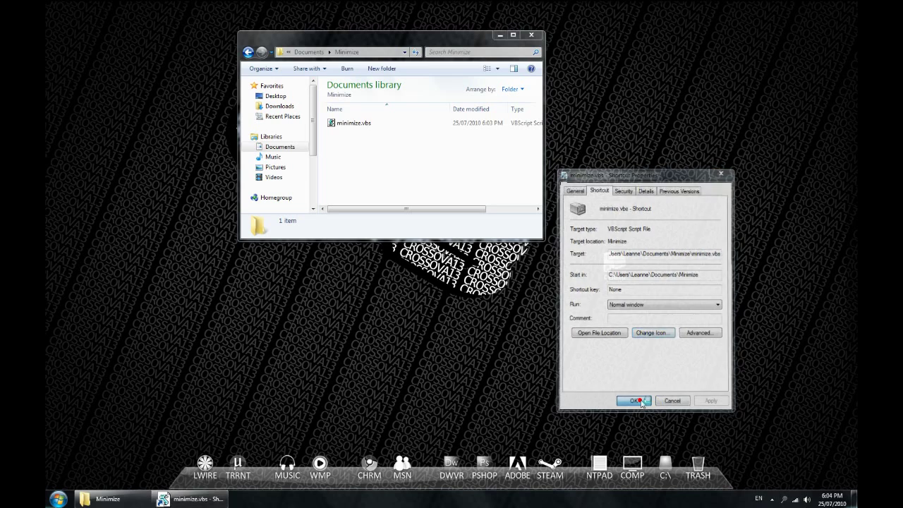
click(629, 401)
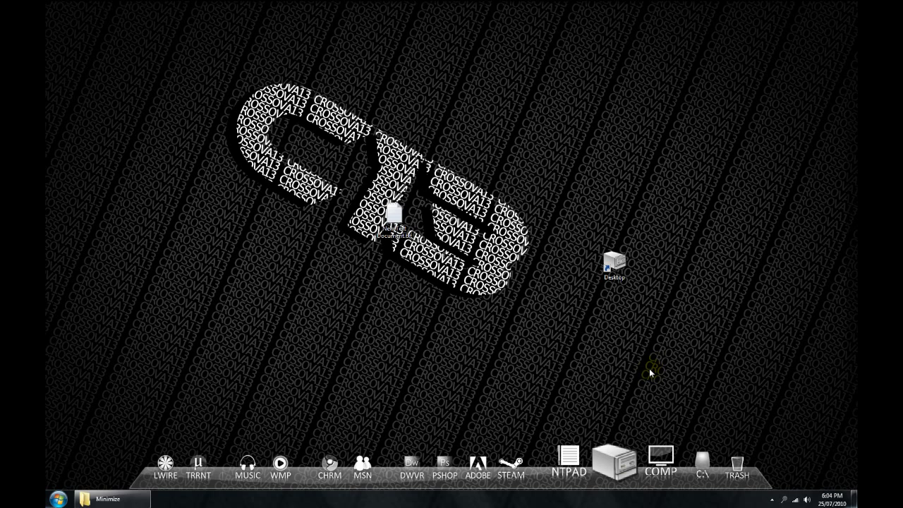
mouse_move(632, 383)
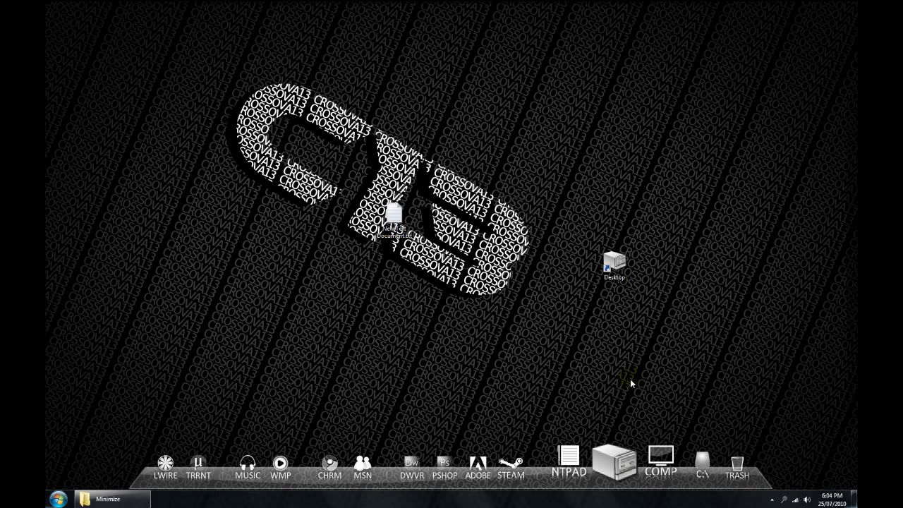
- Adjust the new dock item's Icon Settings so it is labelled DSKTP
double_click(613, 259)
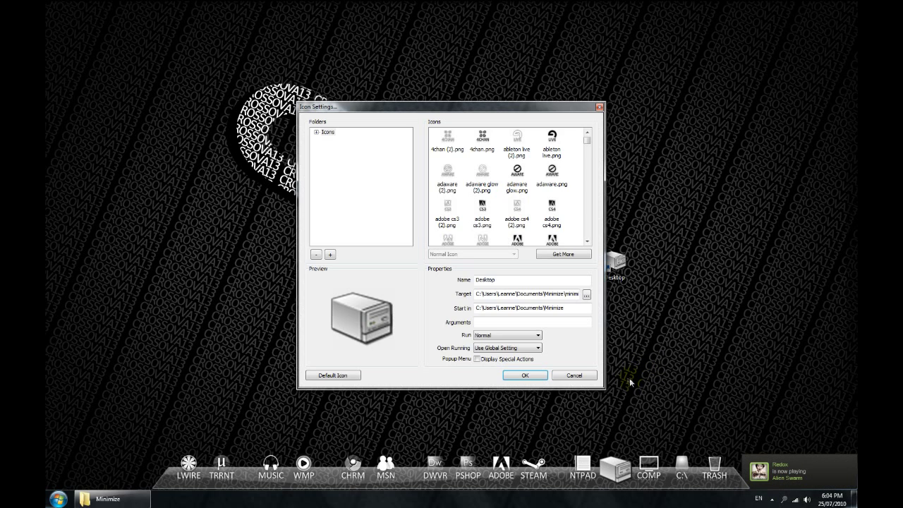
click(550, 172)
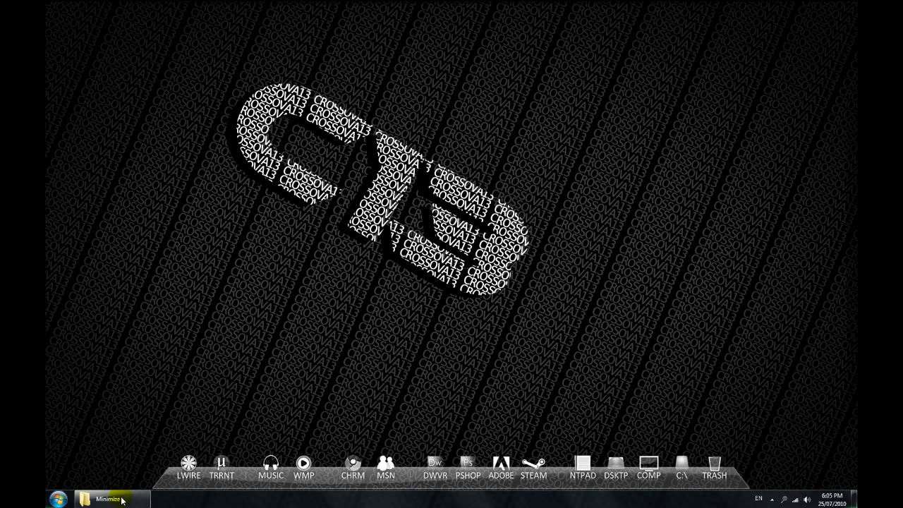
click(106, 499)
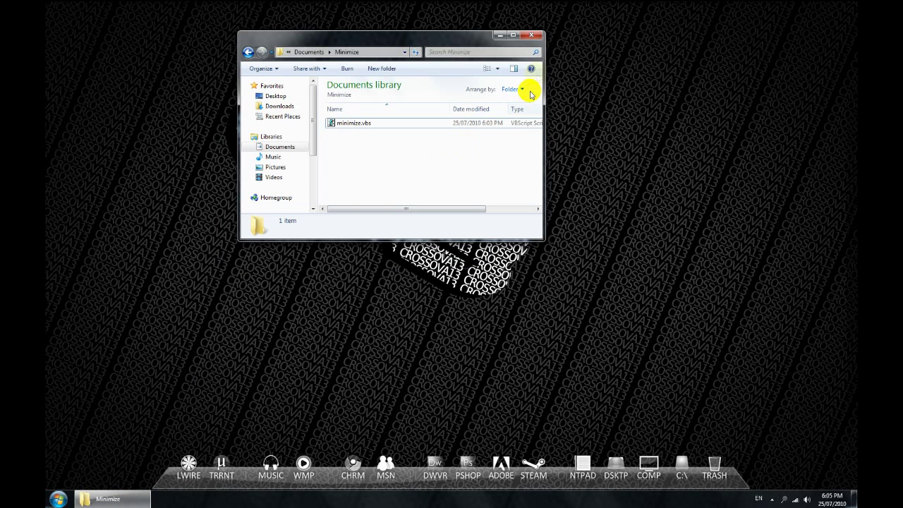
mouse_move(499, 36)
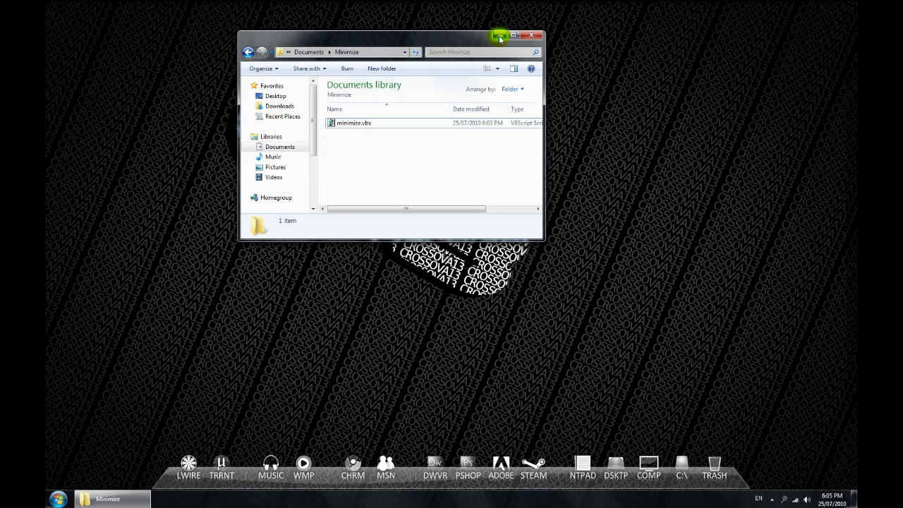
click(499, 37)
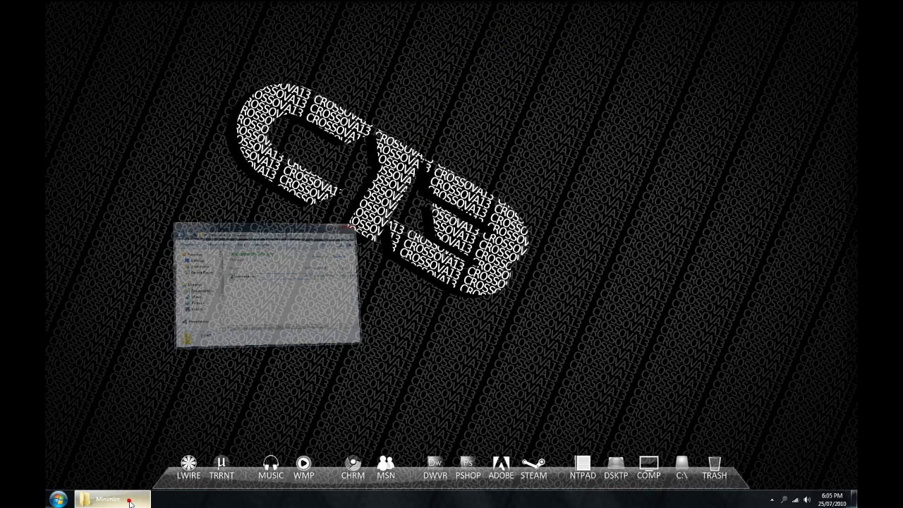
click(107, 498)
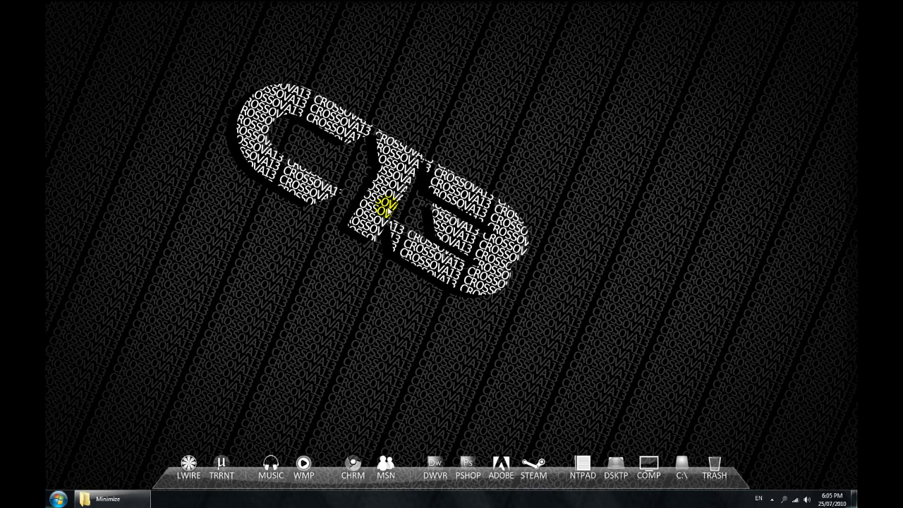
mouse_move(499, 466)
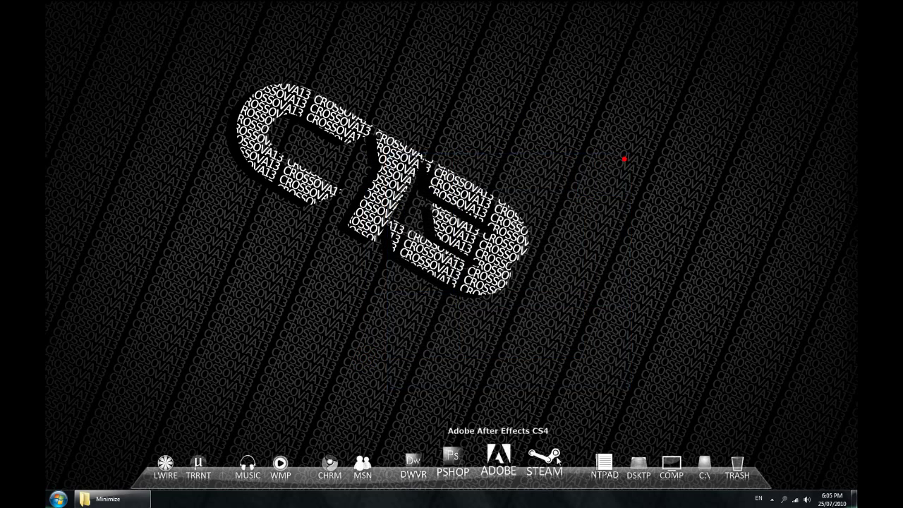
click(106, 498)
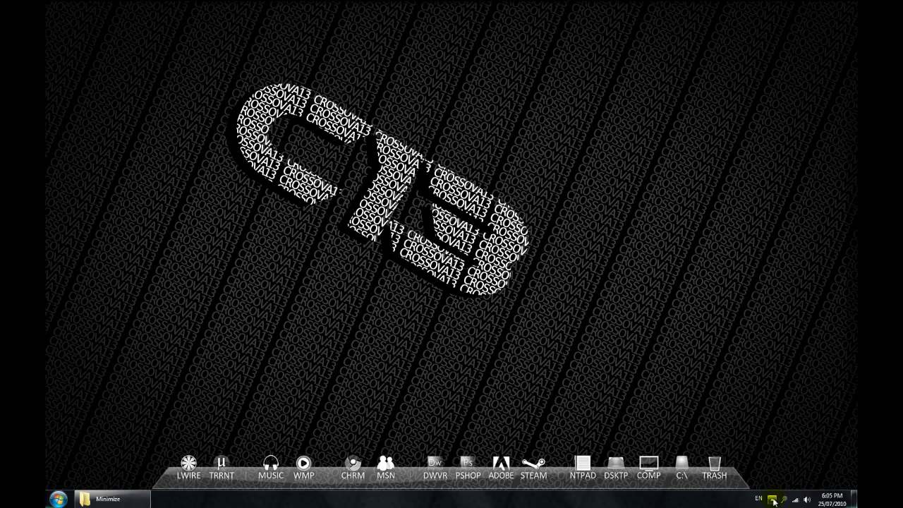
mouse_move(637, 316)
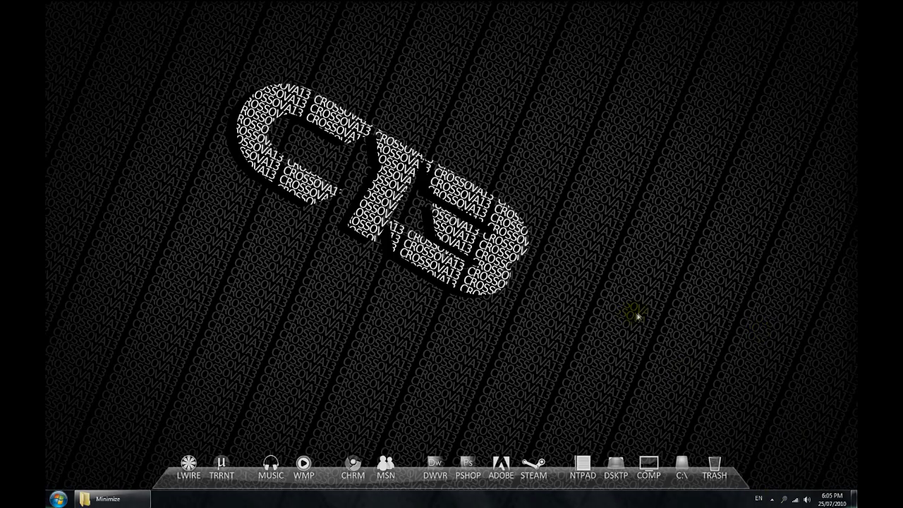